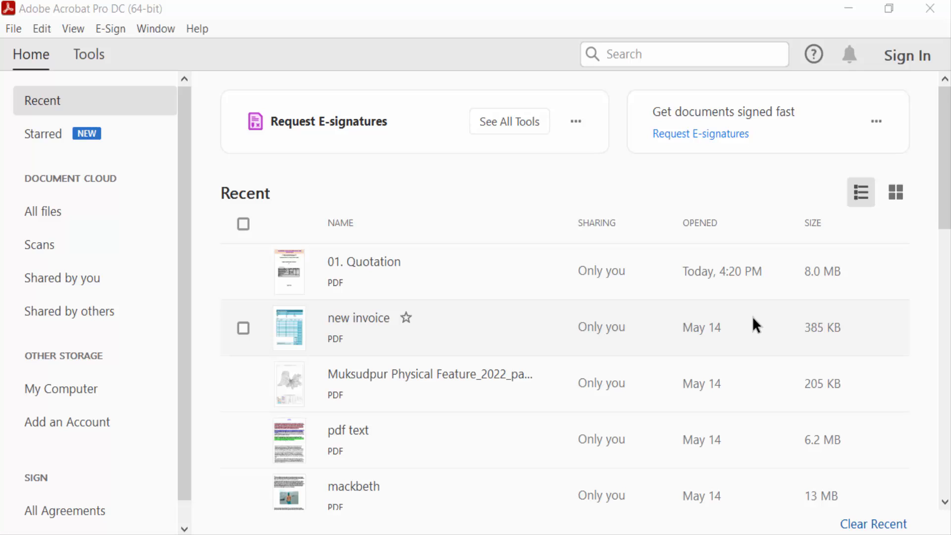
mouse_move(745, 331)
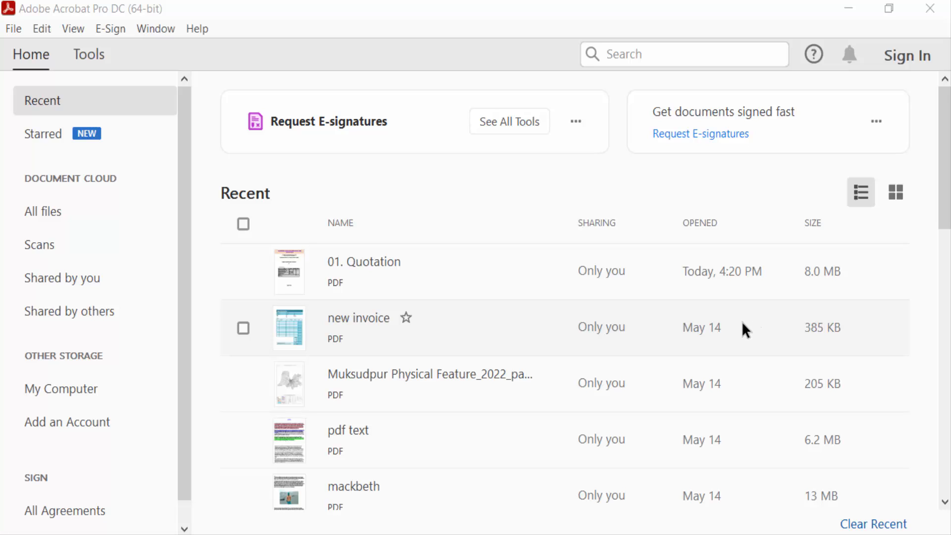
mouse_move(739, 336)
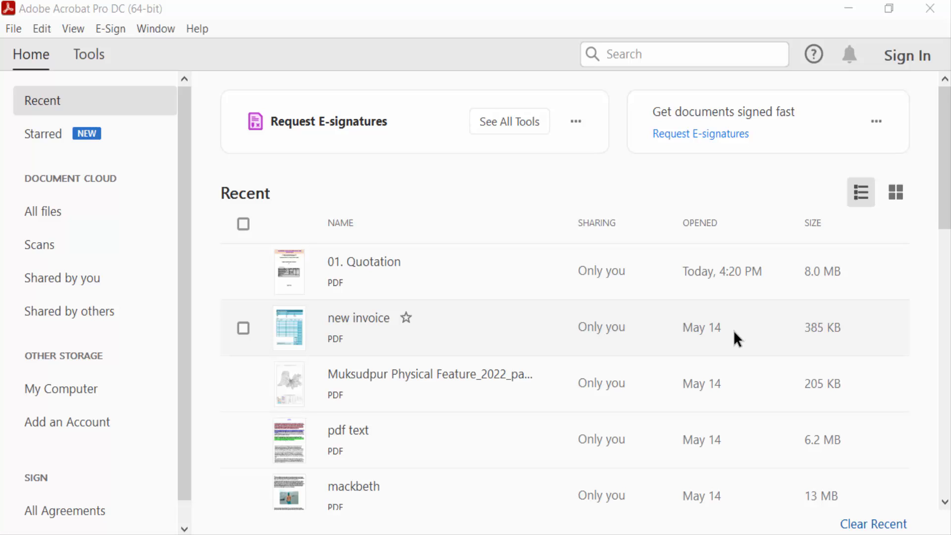
mouse_move(728, 348)
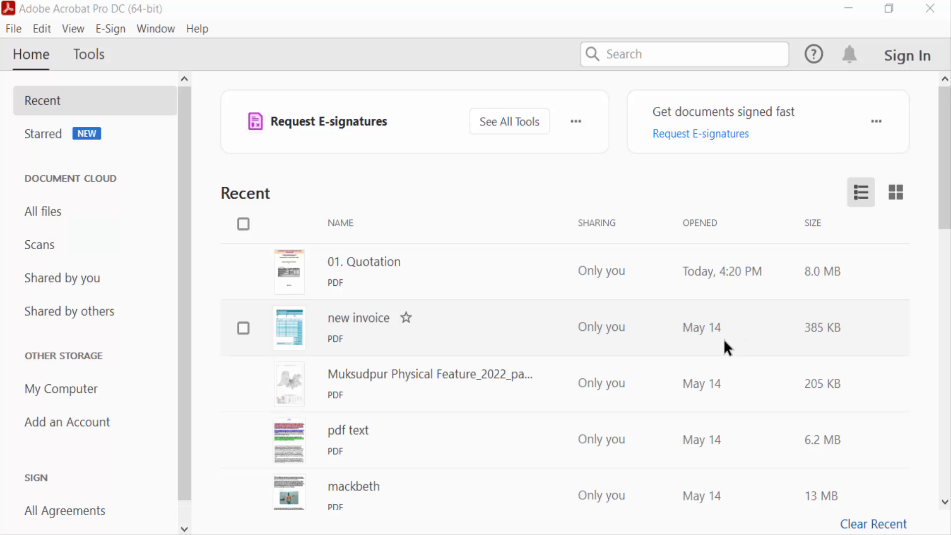
mouse_move(721, 351)
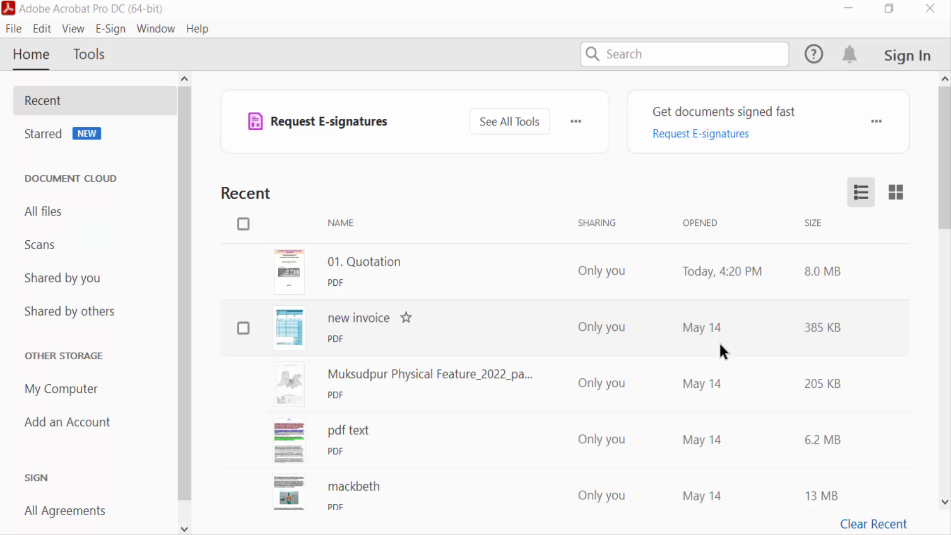
Step: Open '01. Quotation' from Recent and show its Layers pane listing layers 3 and 4
double_click(364, 272)
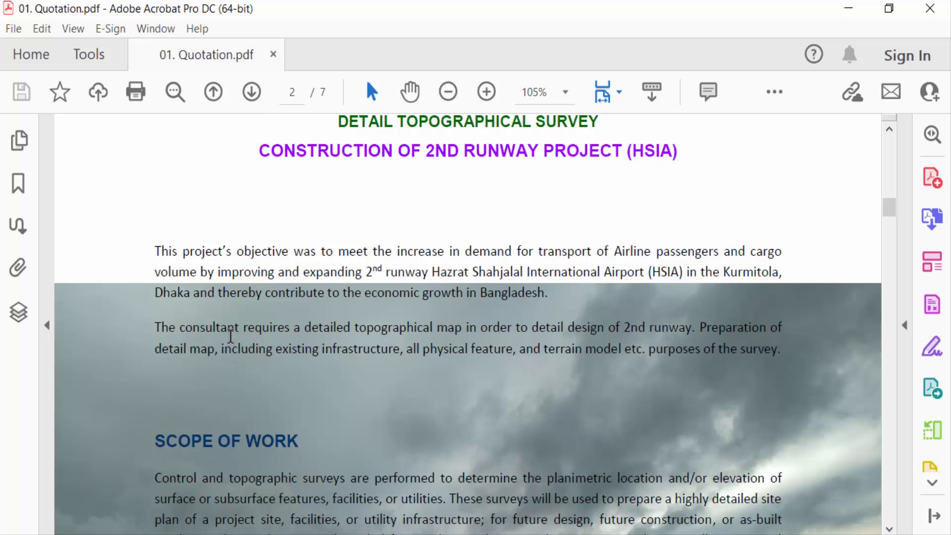
scroll("down", 3)
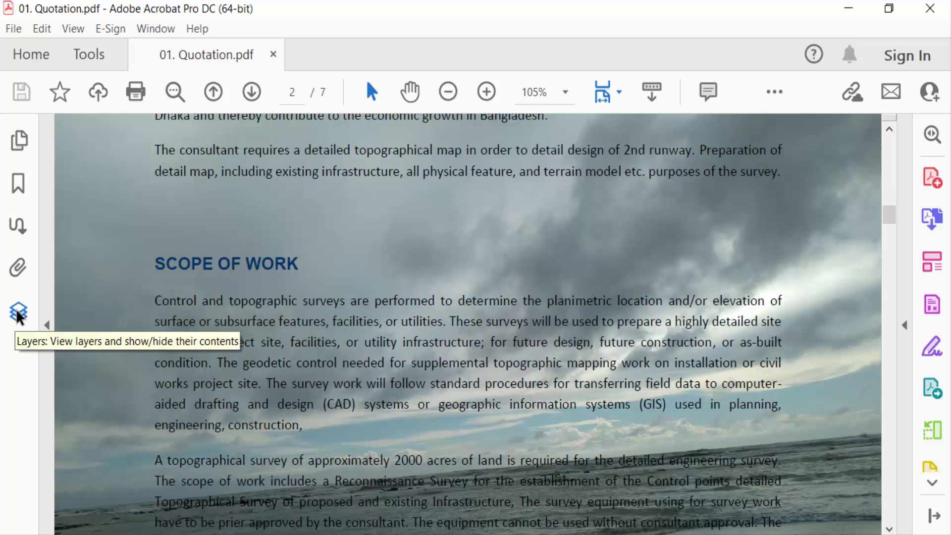
left_click(18, 311)
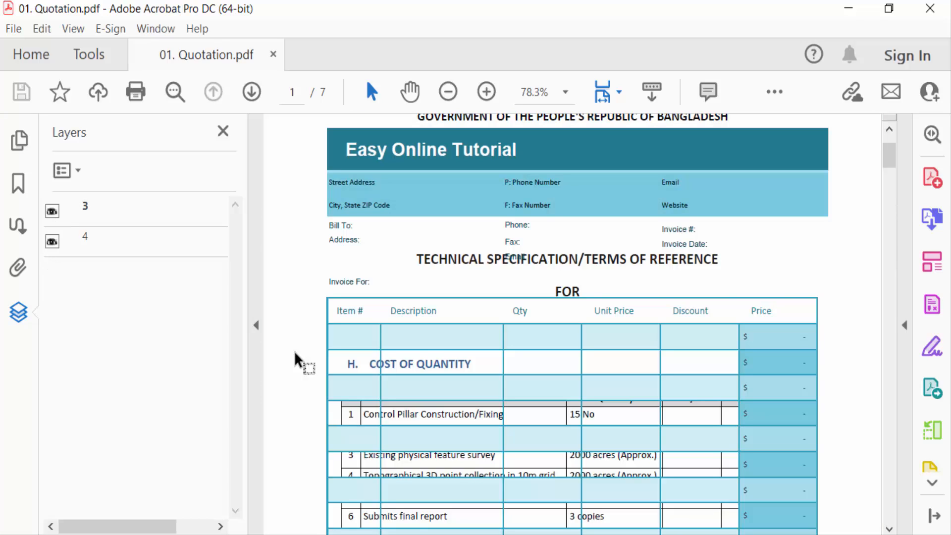
mouse_move(133, 270)
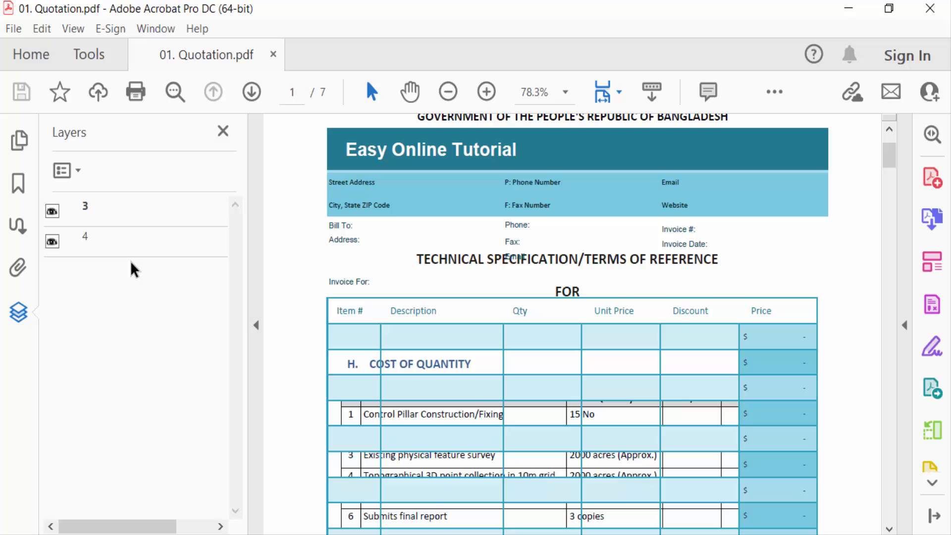
mouse_move(78, 176)
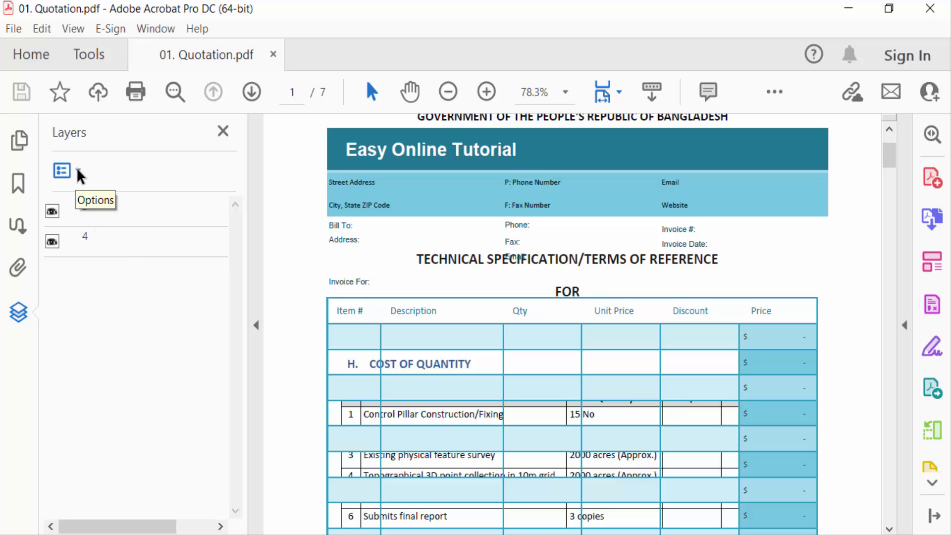
Step: Flatten the document's layers via Options > Flatten Layers, confirming the irreversible warning
left_click(61, 170)
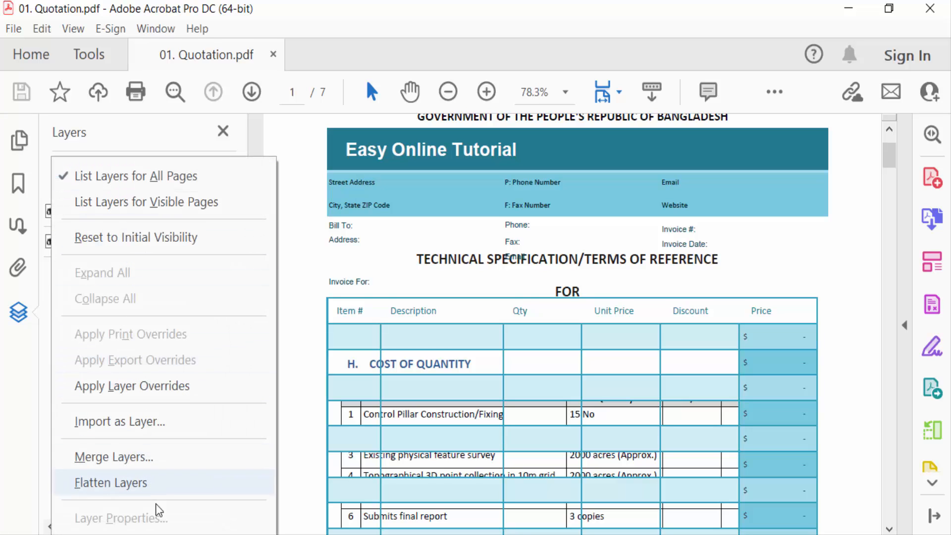
mouse_move(151, 484)
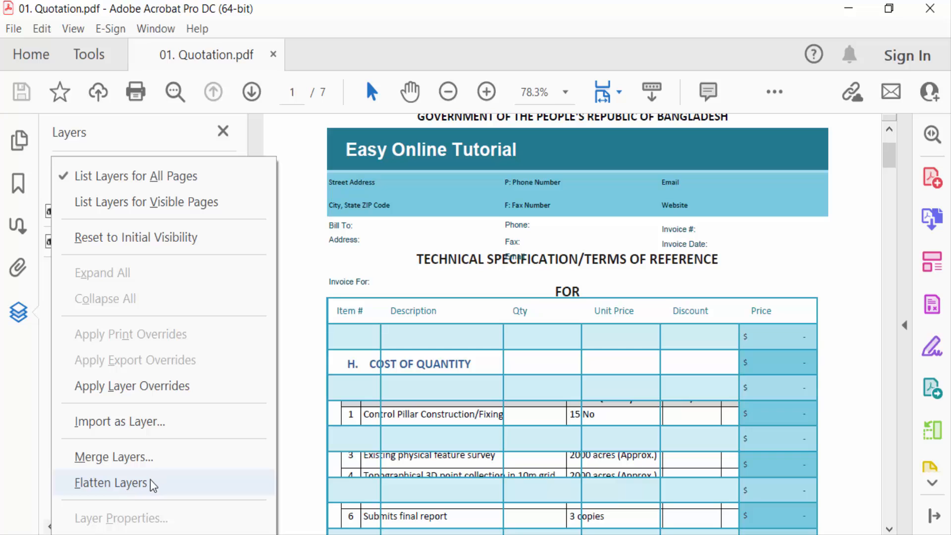
left_click(111, 483)
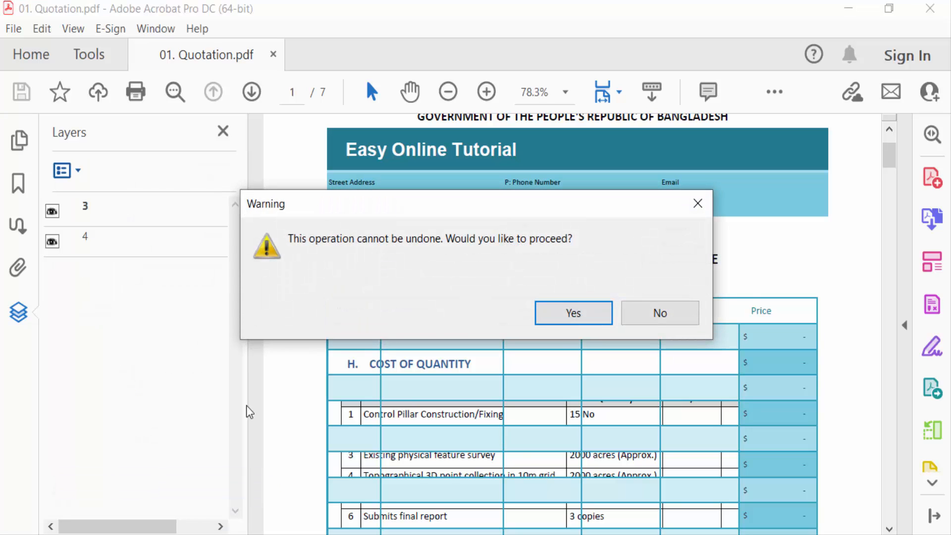
mouse_move(303, 255)
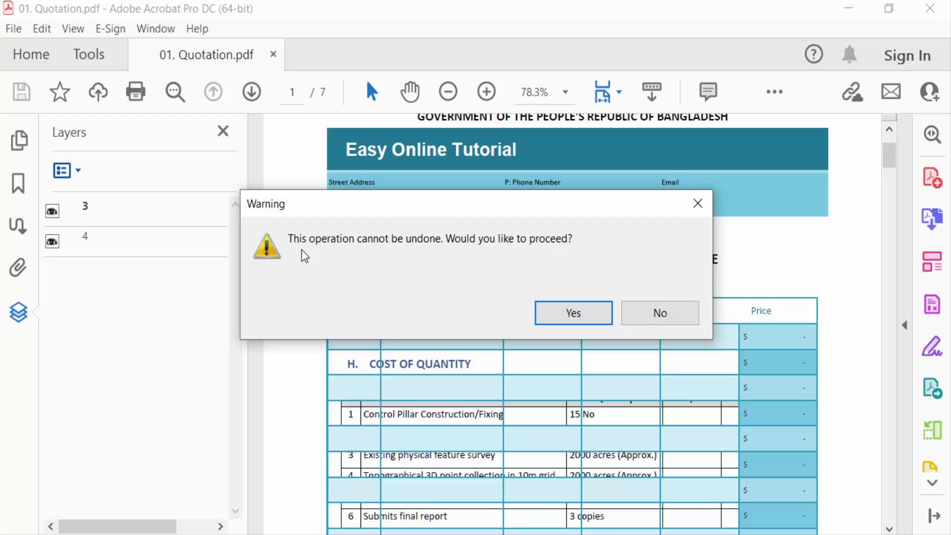
mouse_move(356, 252)
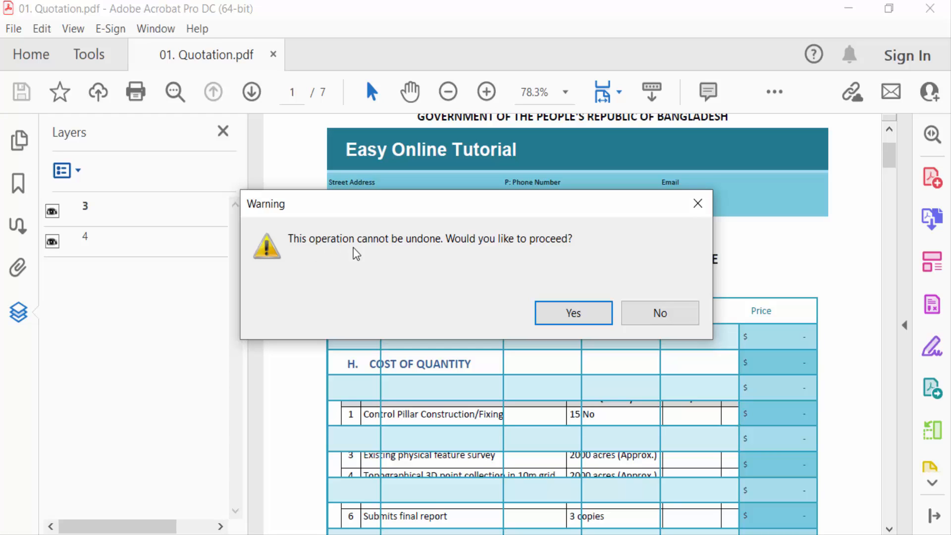
mouse_move(539, 254)
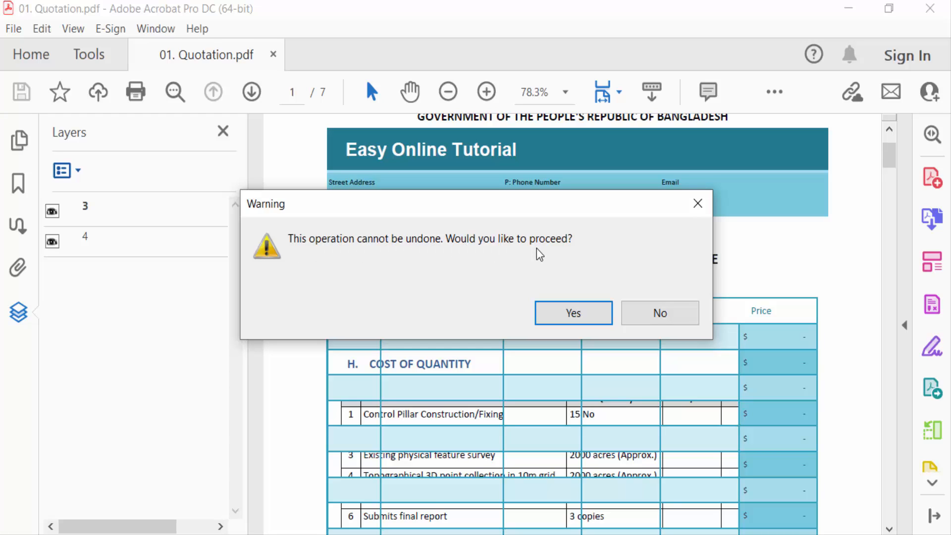
mouse_move(572, 313)
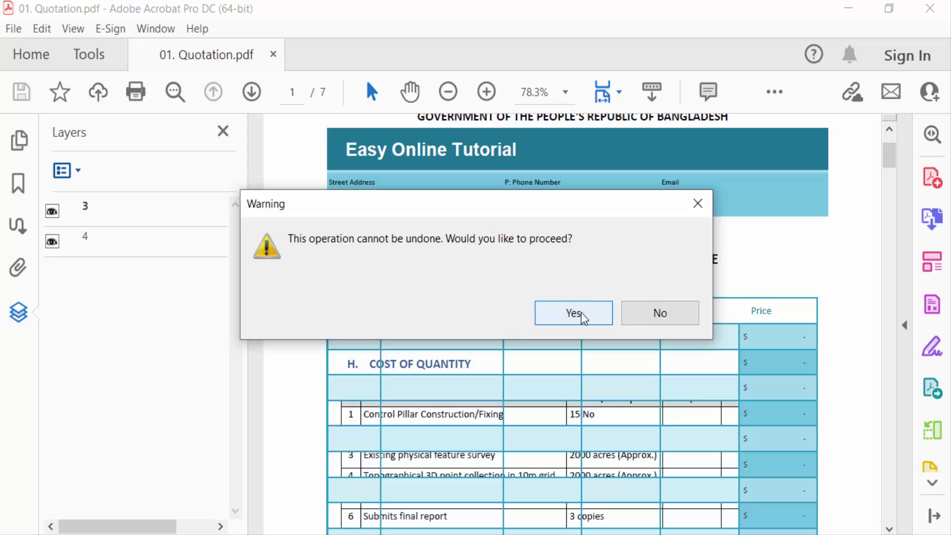
left_click(571, 313)
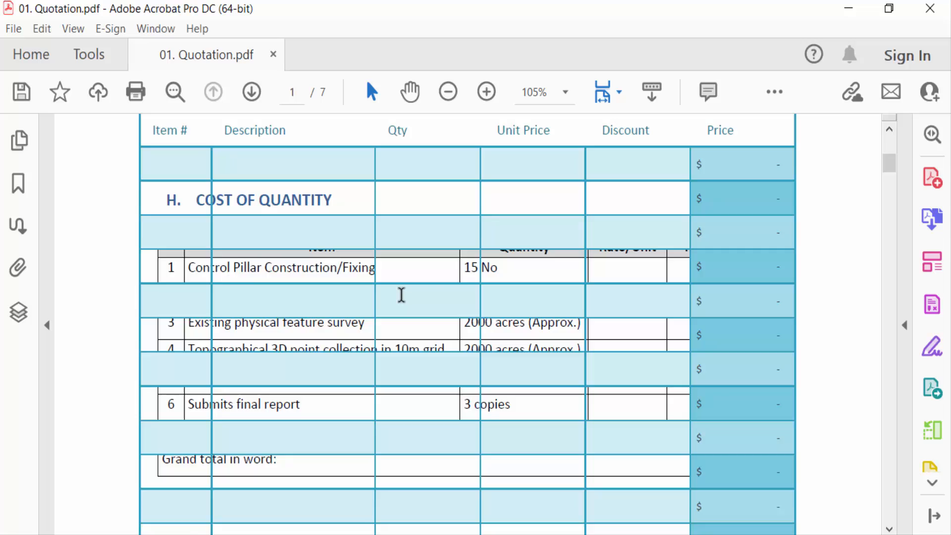
Step: Reopen the empty Layers pane and its Options menu showing Merge/Flatten Layers greyed out
left_click(18, 312)
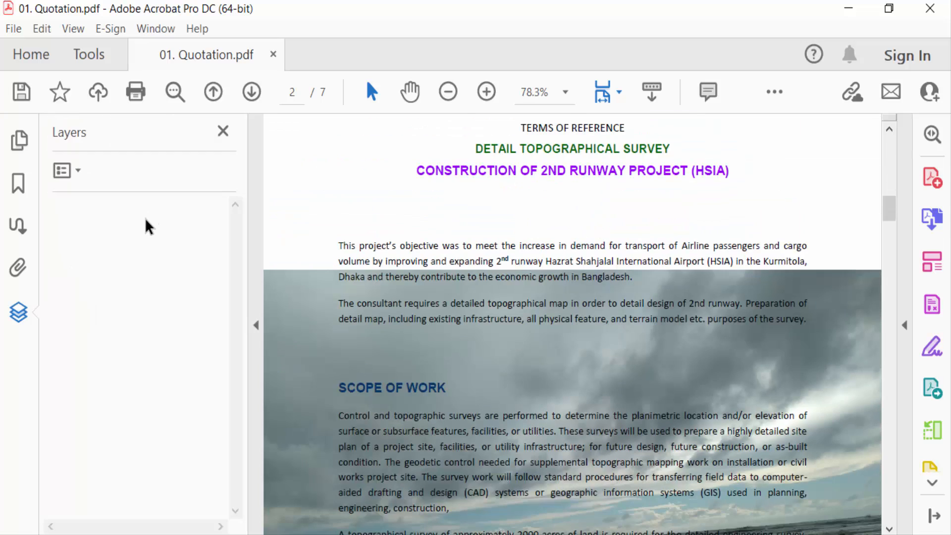
mouse_move(71, 188)
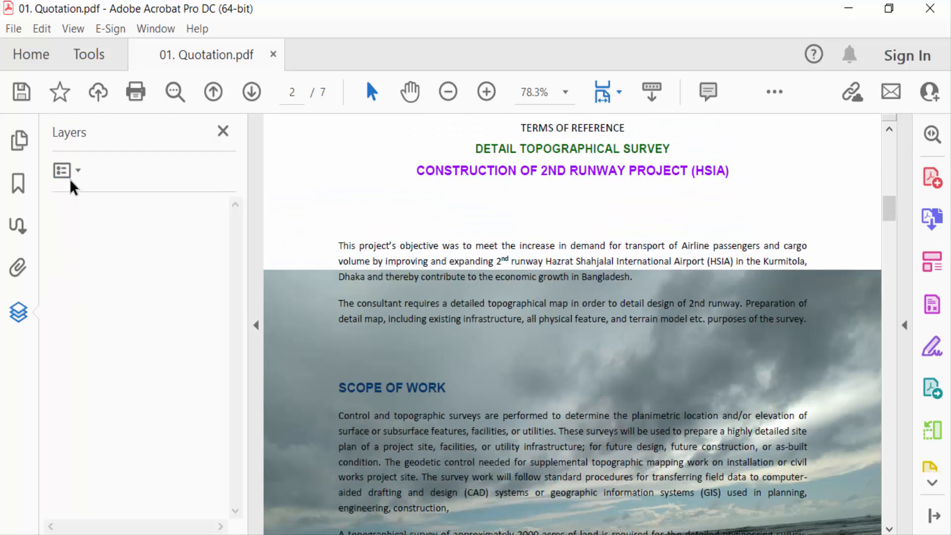
mouse_move(61, 170)
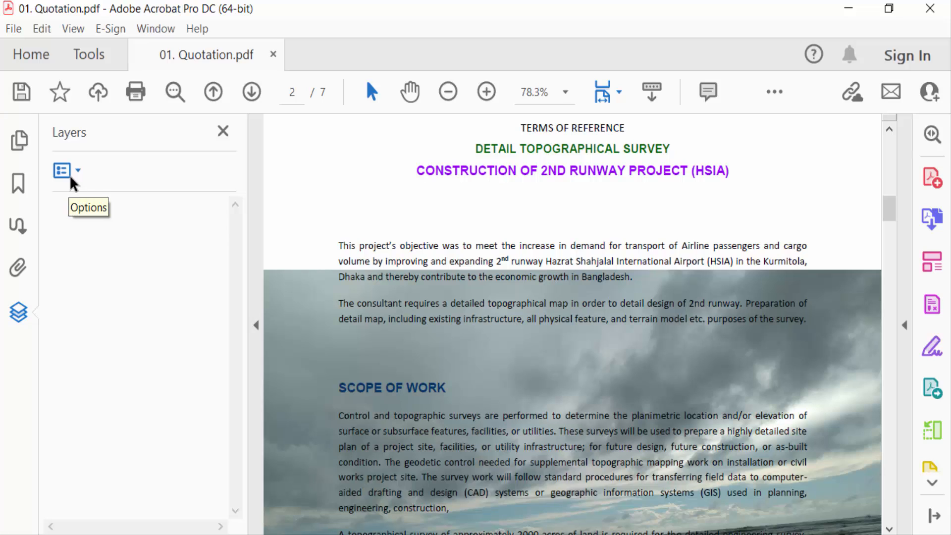
left_click(61, 171)
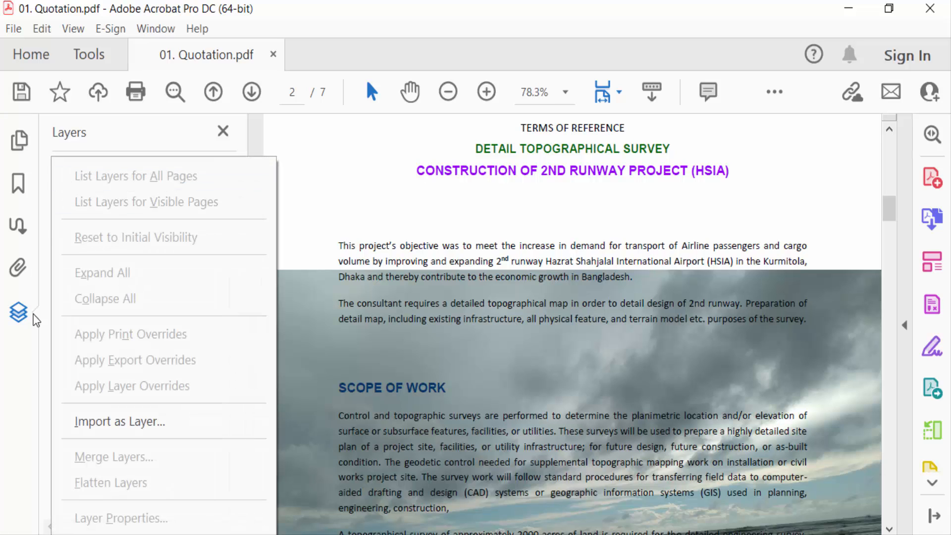